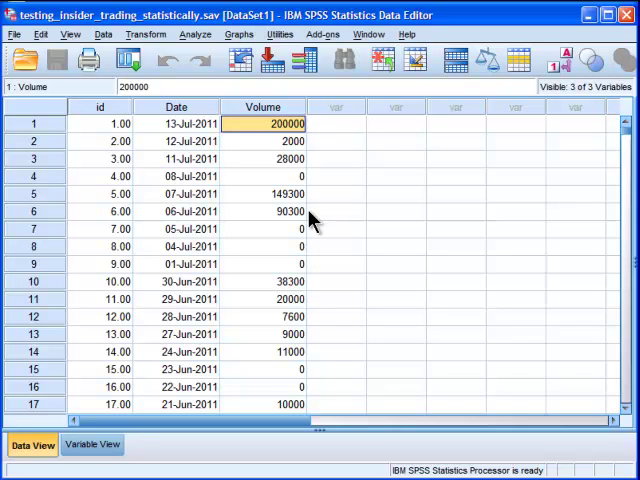
mouse_move(284, 160)
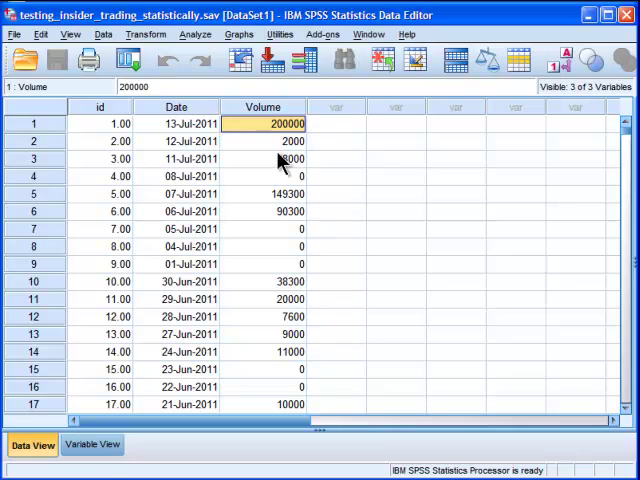
mouse_move(126, 60)
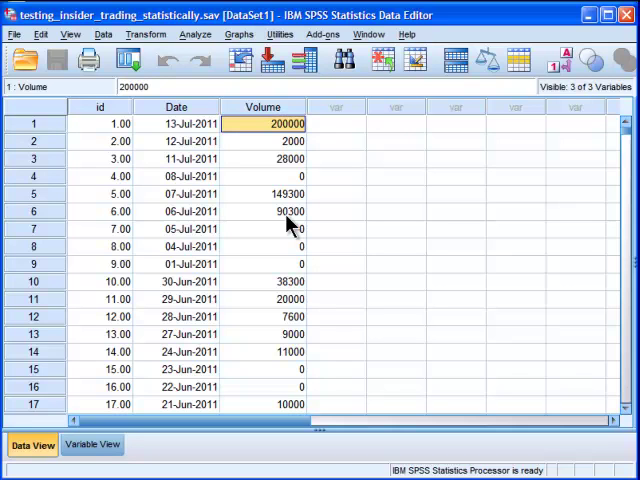
mouse_move(304, 224)
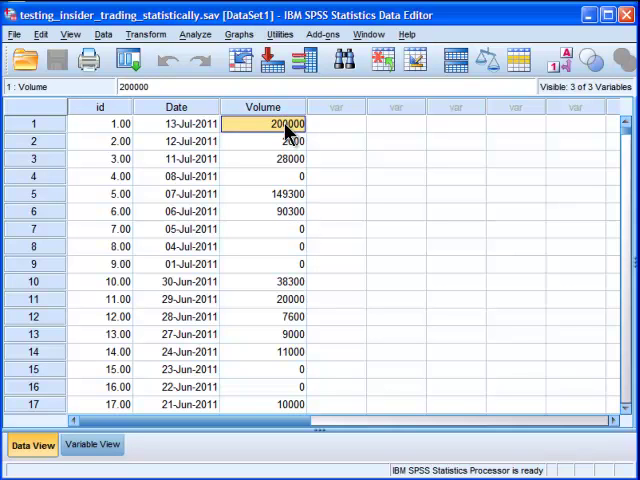
Apply a Select Cases condition id<76 so only the first 75 days stay active
left_click(264, 192)
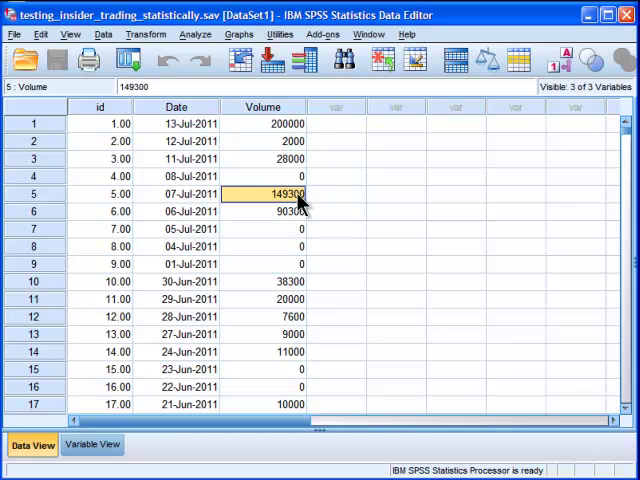
mouse_move(290, 140)
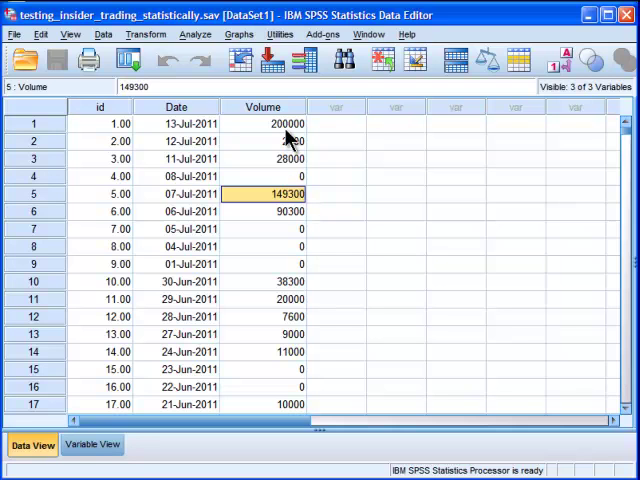
left_click(264, 122)
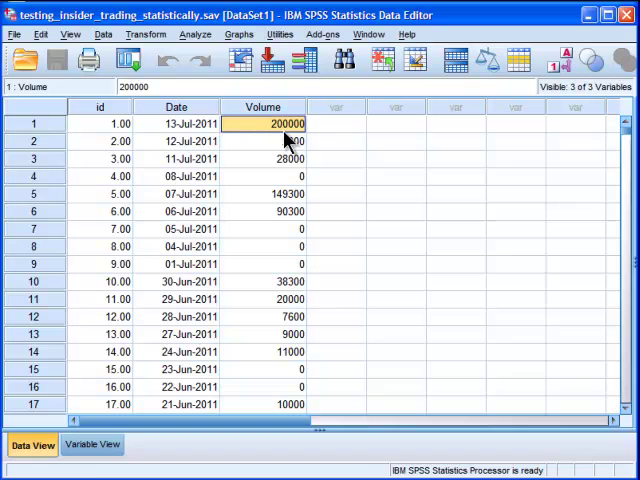
left_click(104, 32)
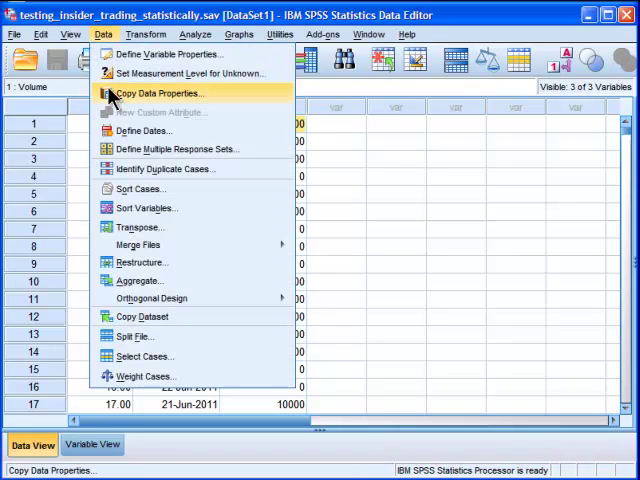
left_click(144, 356)
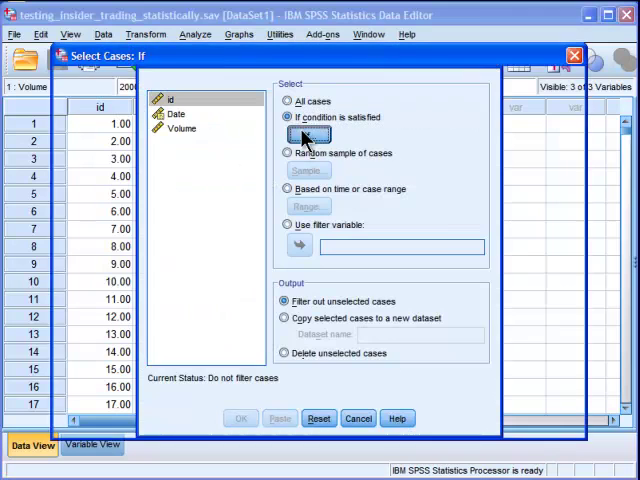
left_click(308, 136)
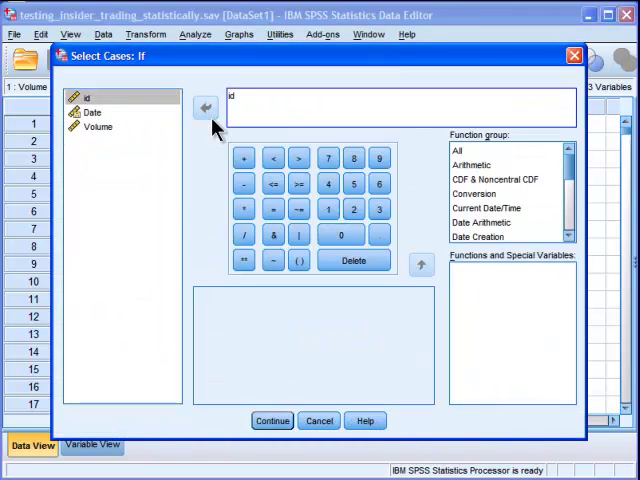
type("<76")
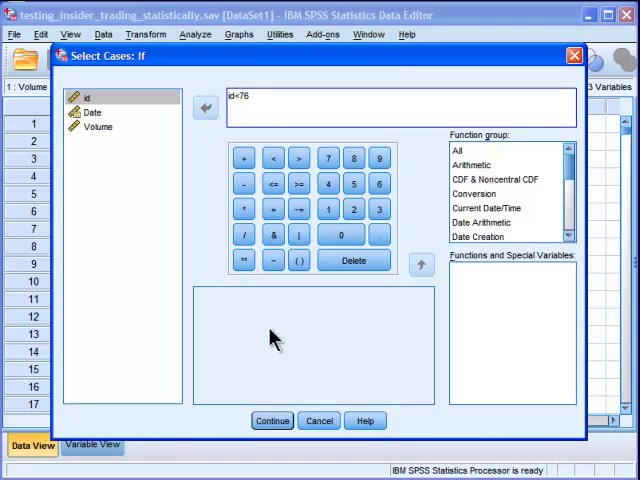
left_click(272, 420)
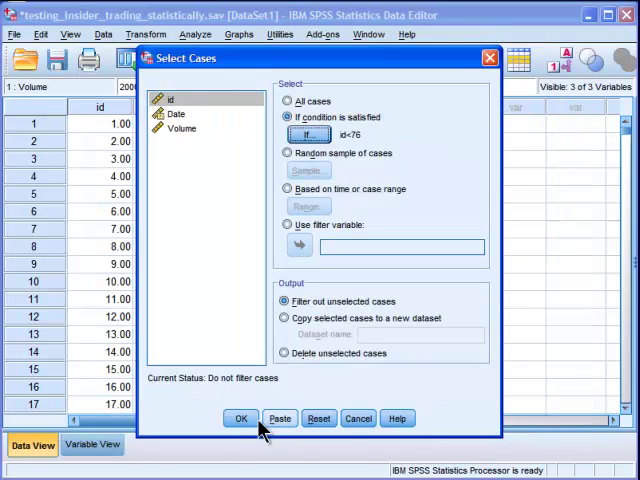
left_click(240, 418)
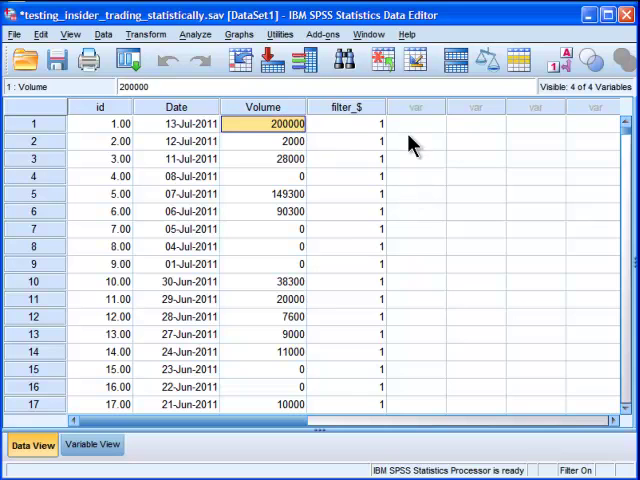
Set up a linear regression of id on Volume with Mahalanobis distances saved
left_click(184, 122)
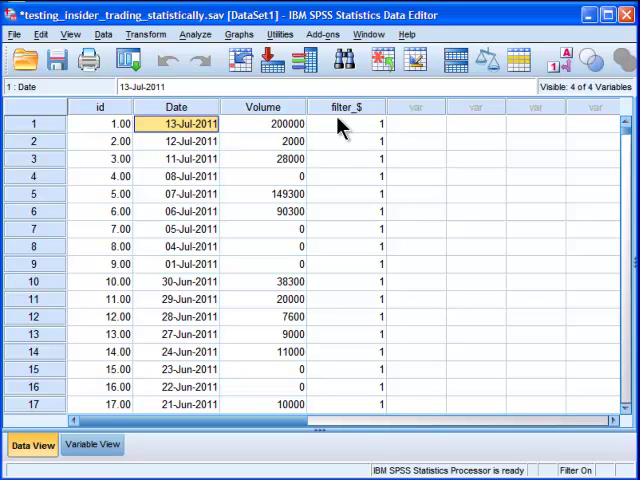
left_click(344, 122)
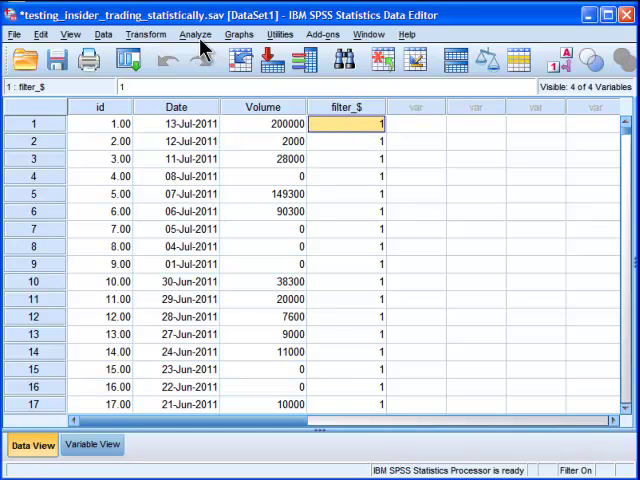
left_click(196, 32)
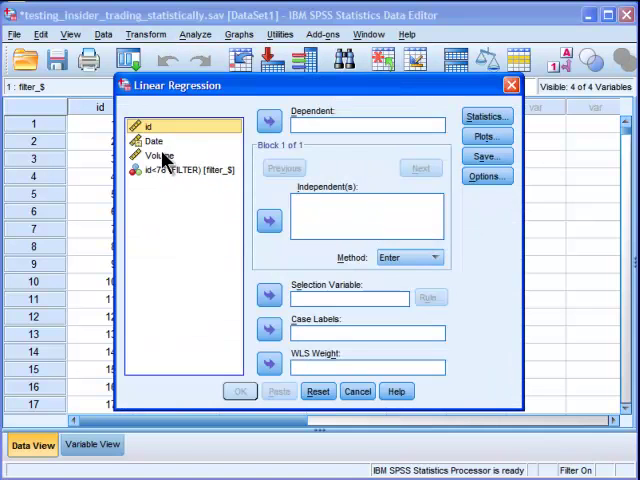
left_click(268, 220)
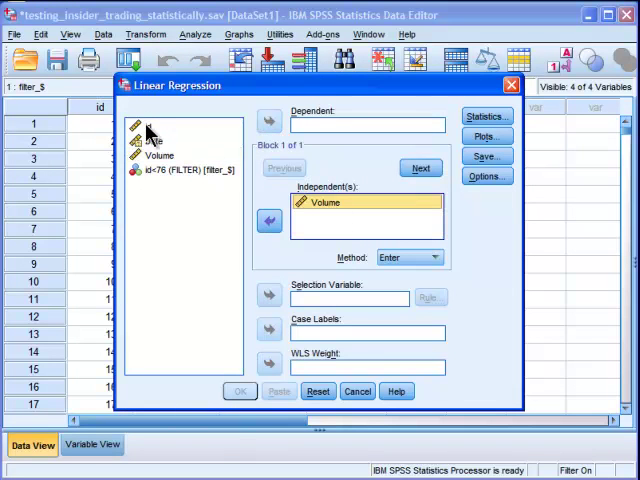
left_click(268, 120)
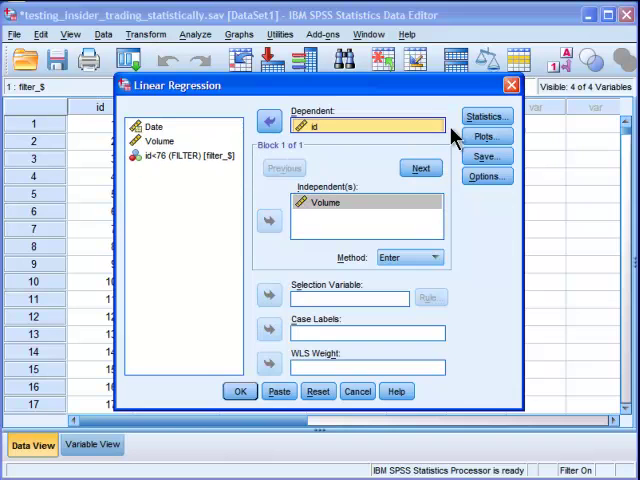
left_click(484, 156)
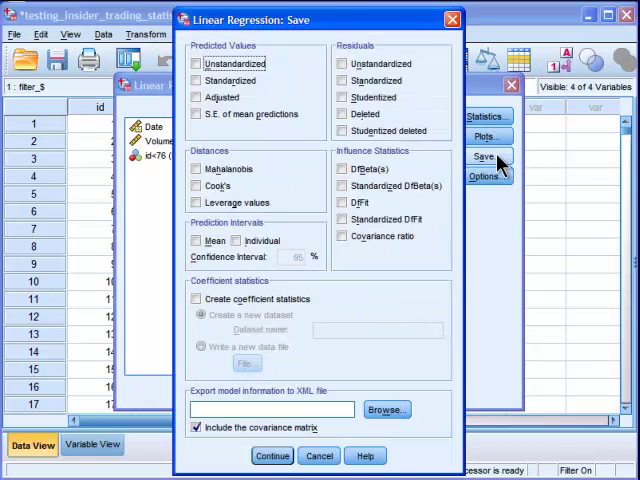
left_click(196, 168)
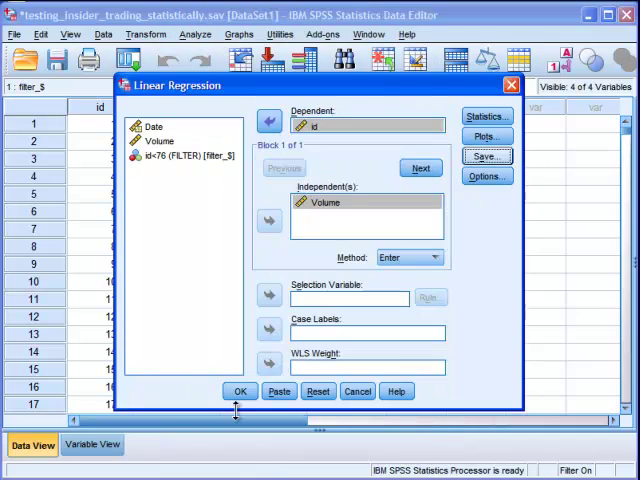
Run the regression to create MAH_1 and discard the Viewer output without saving
left_click(240, 392)
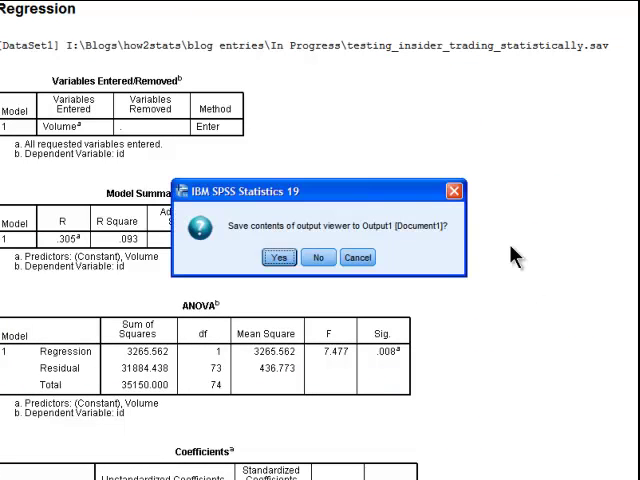
left_click(318, 256)
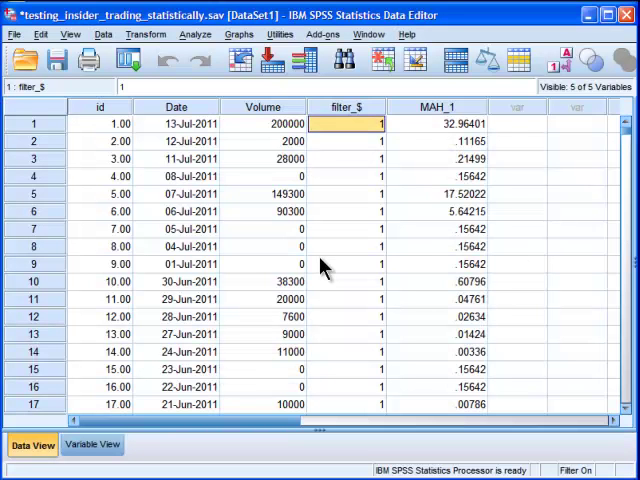
left_click(516, 122)
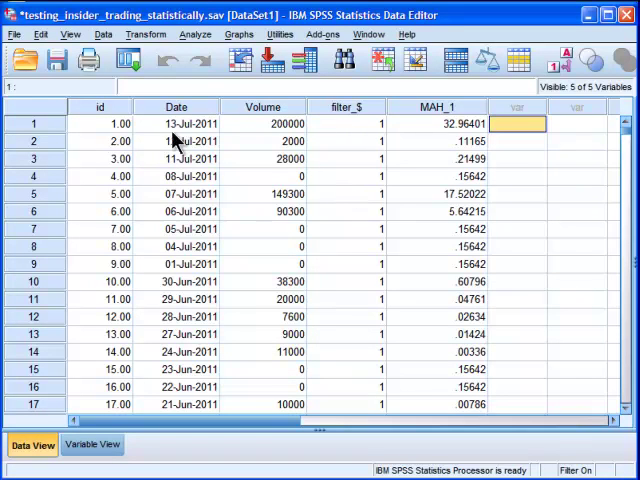
mouse_move(490, 160)
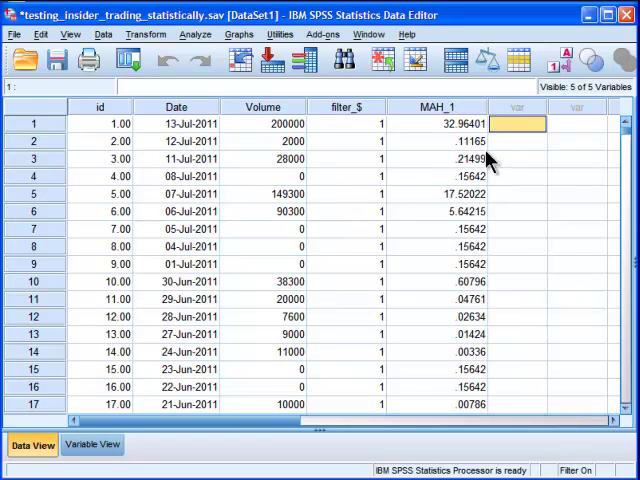
mouse_move(608, 196)
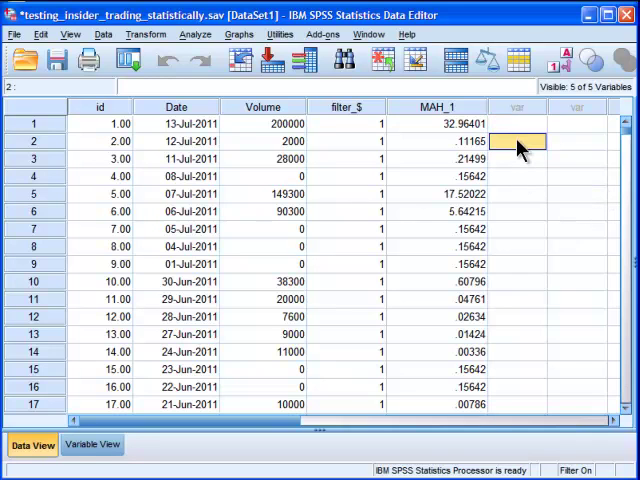
left_click(436, 106)
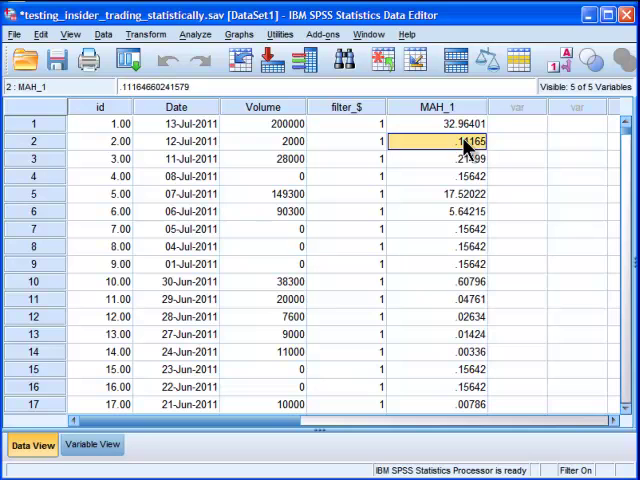
left_click(436, 122)
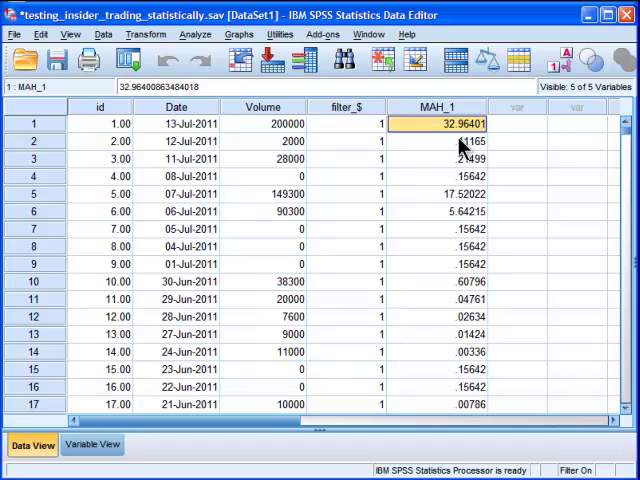
mouse_move(470, 252)
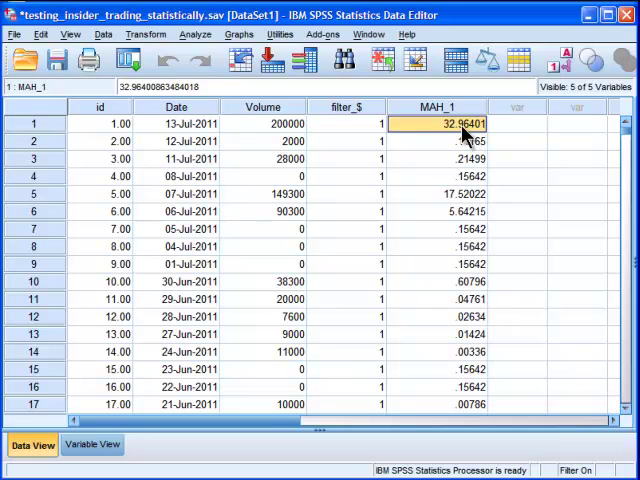
mouse_move(608, 160)
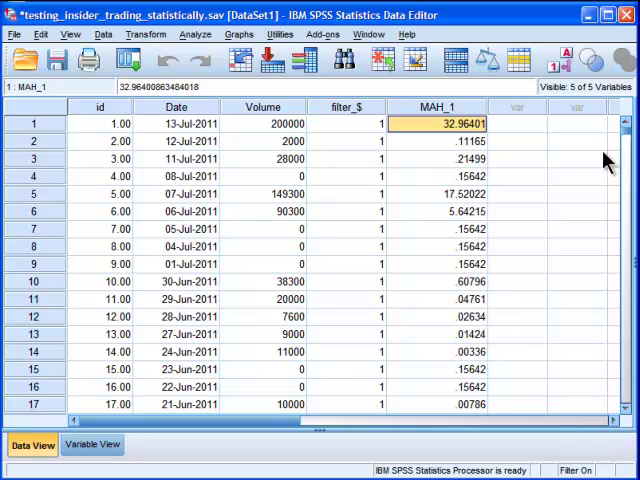
left_click(460, 192)
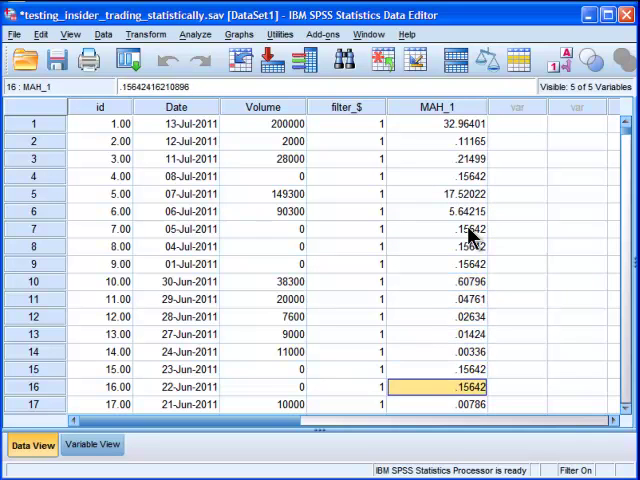
scroll("down", 3)
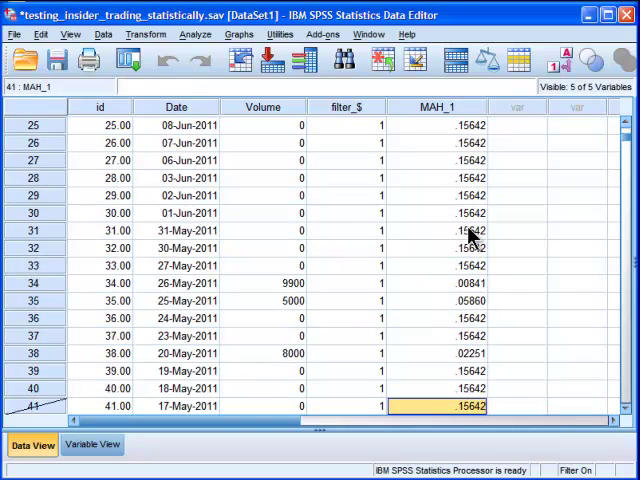
scroll("down", 3)
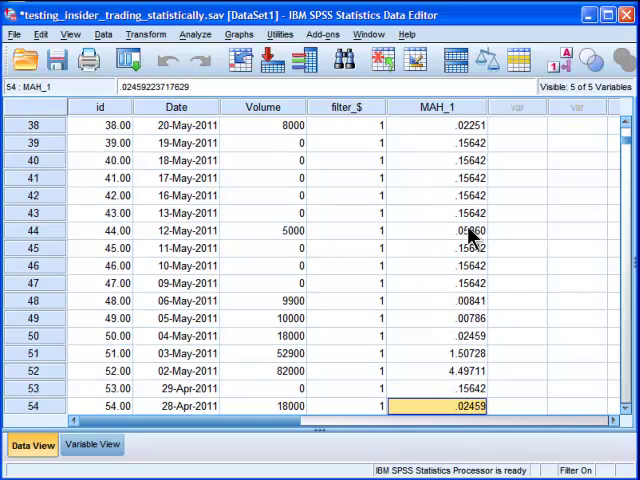
scroll("down", 3)
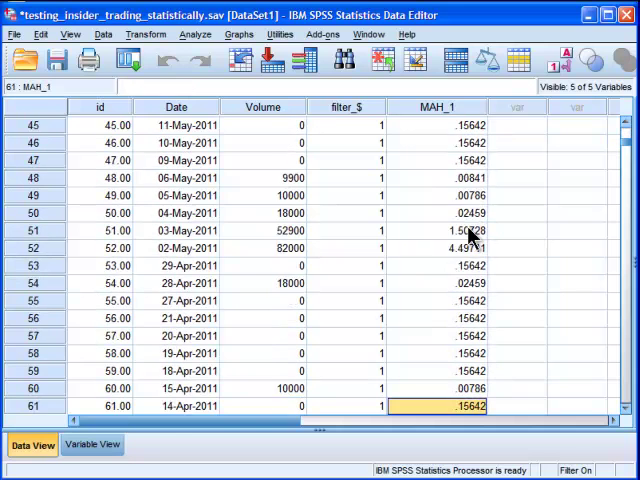
scroll("down", 3)
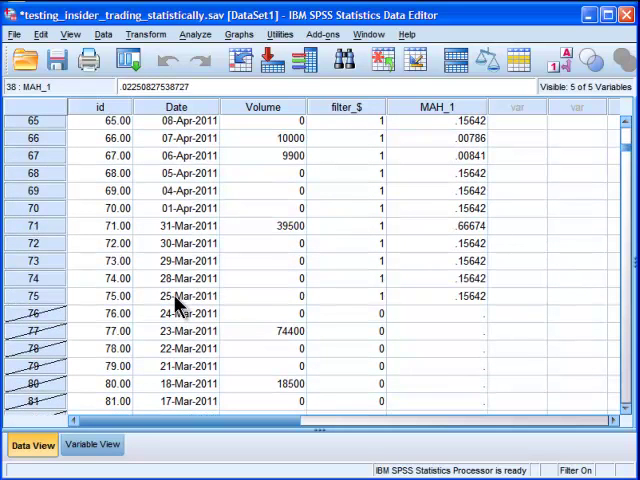
left_click(176, 296)
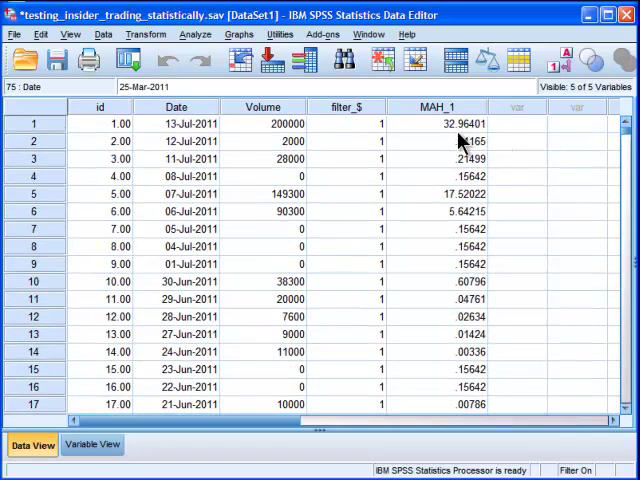
Compute target variable mah_p_value as SIG.CHISQ of MAH_1 from the Significance function group
left_click(436, 122)
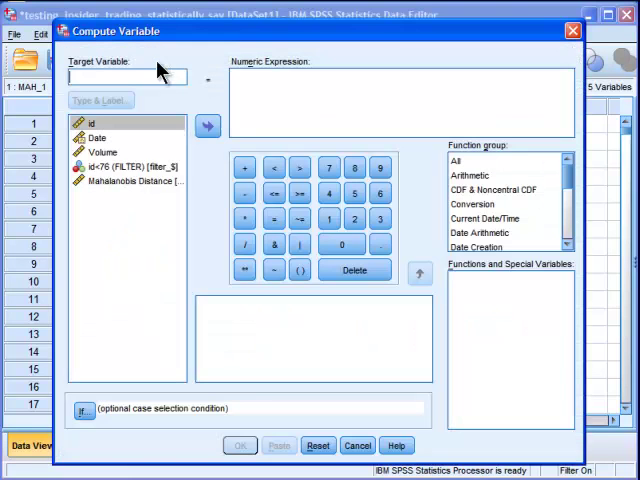
type("mah_")
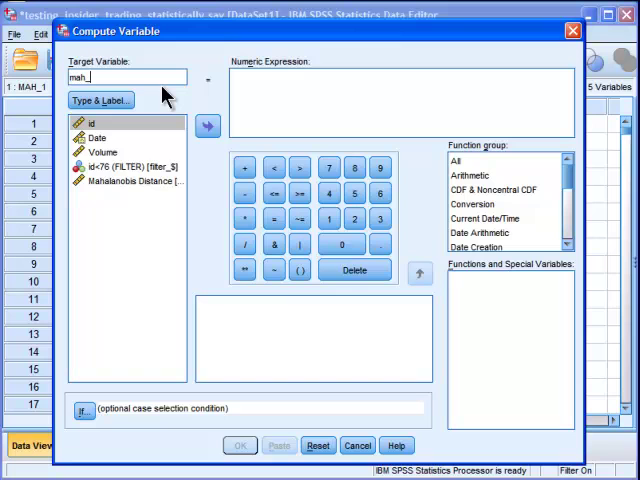
type("p_value")
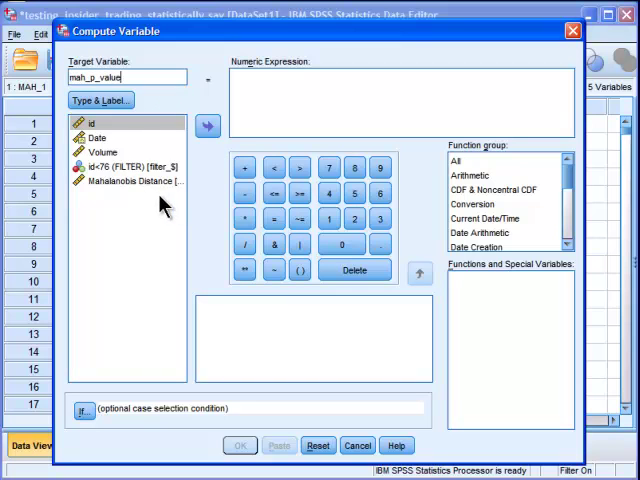
mouse_move(524, 210)
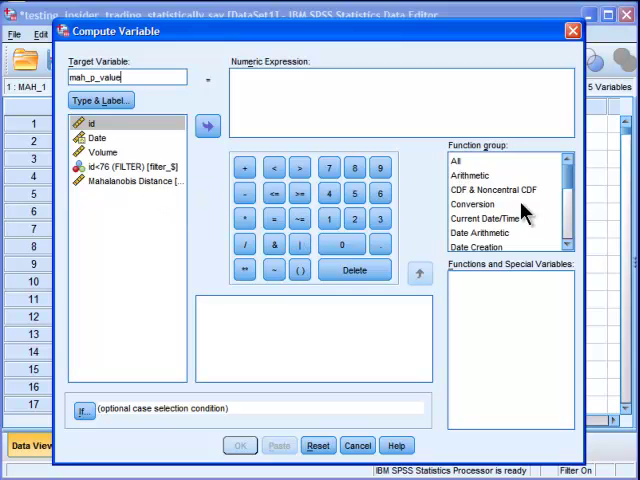
scroll("down", 3)
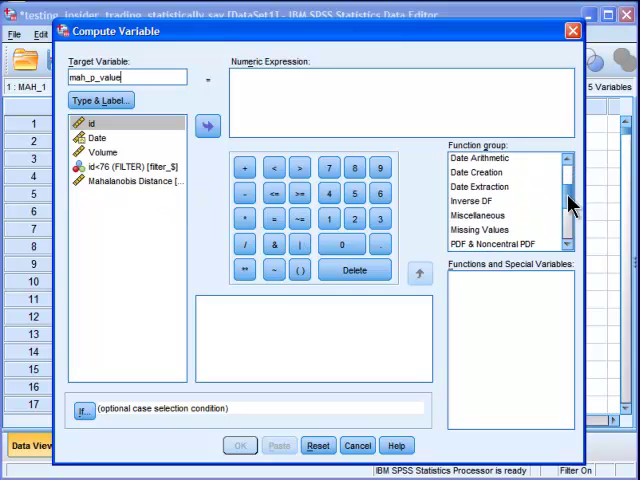
scroll("down", 3)
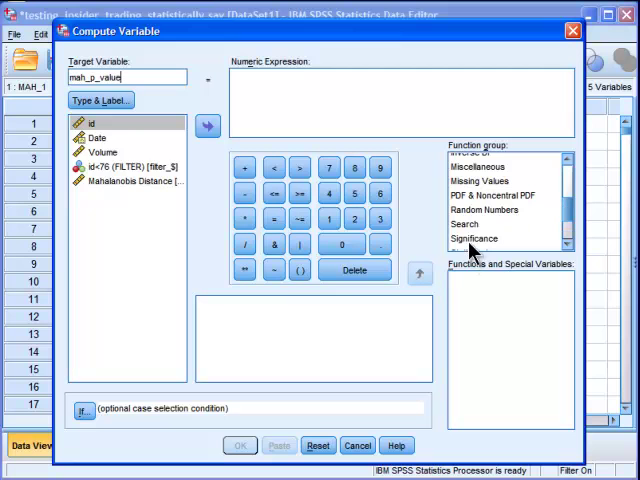
left_click(474, 238)
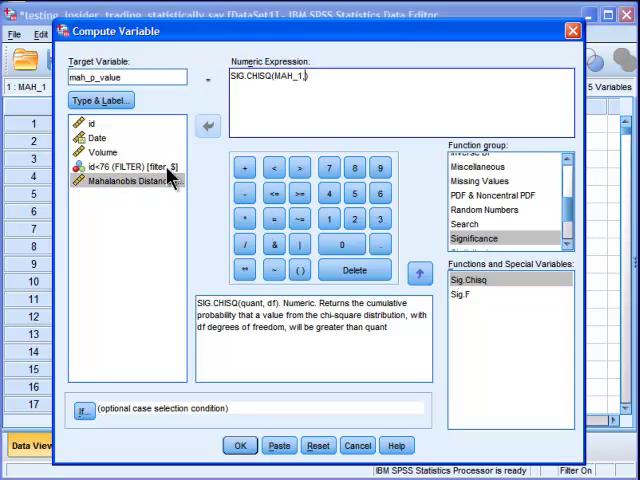
type("1")
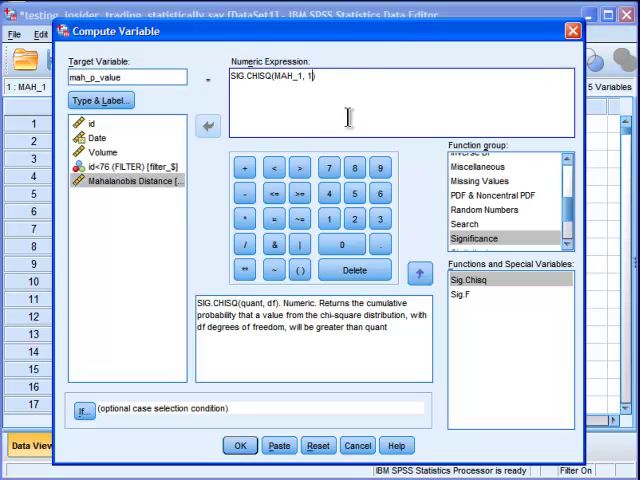